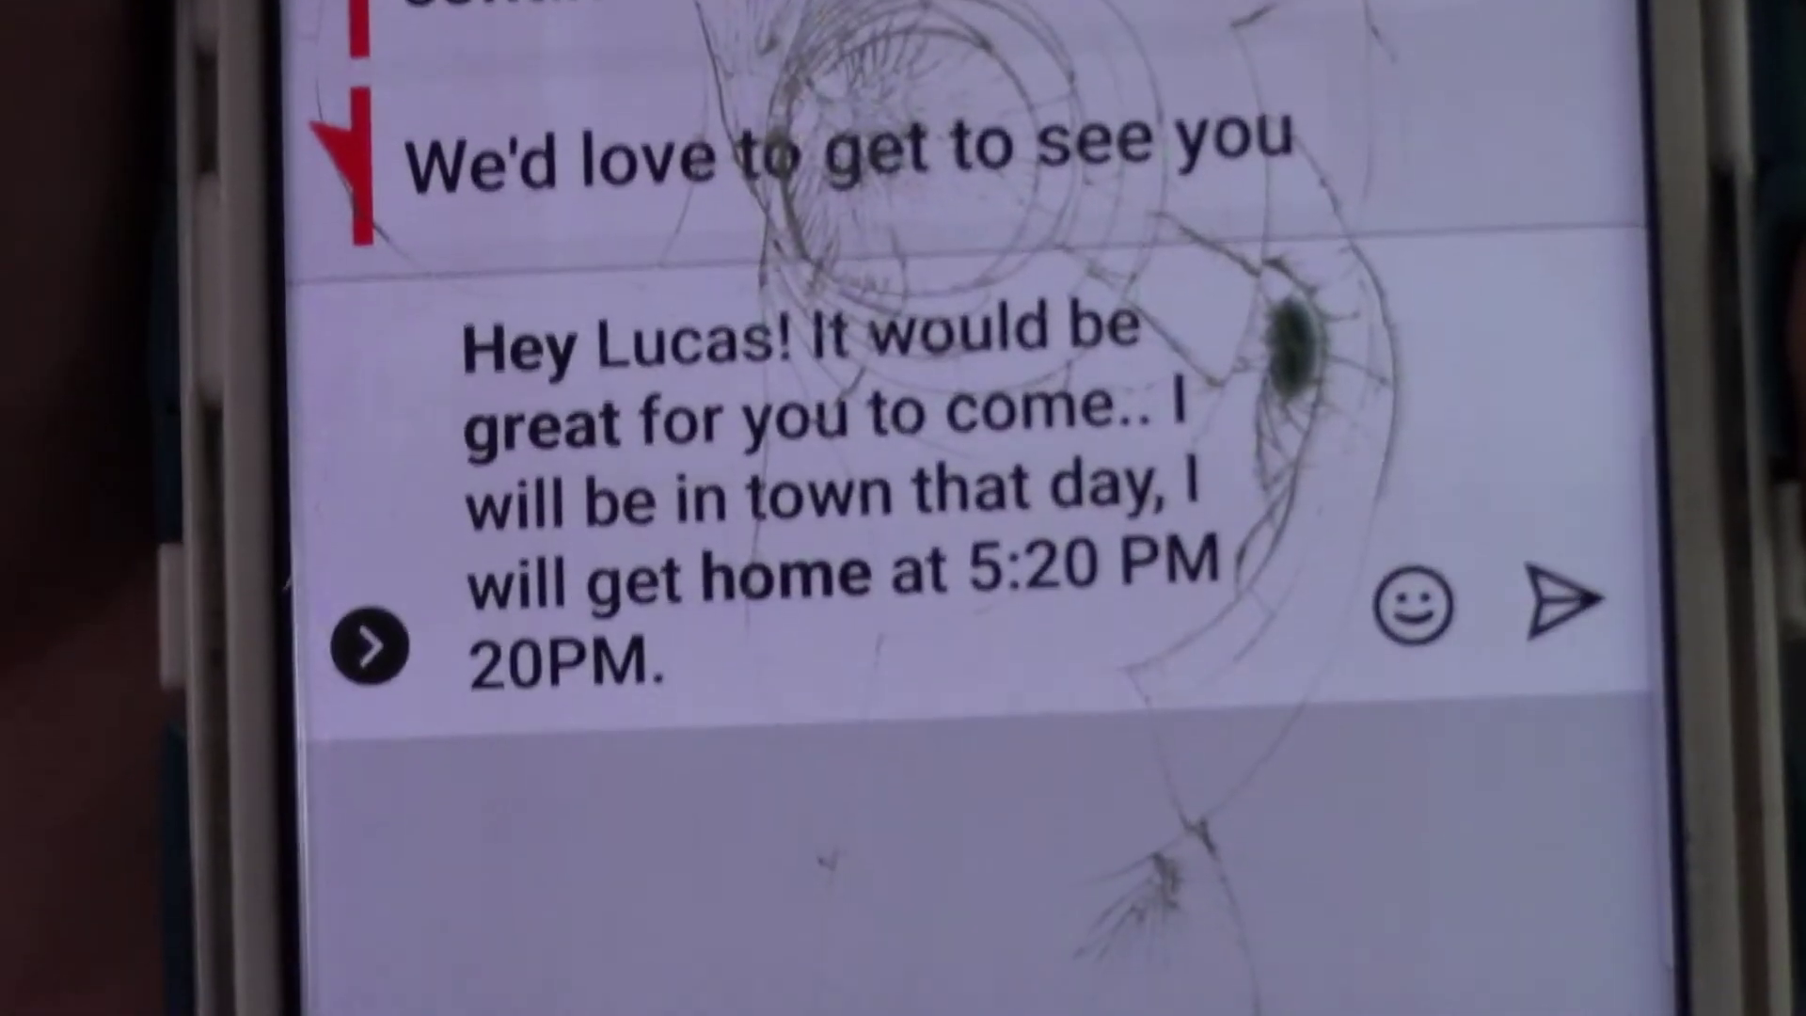
scroll("down", 3)
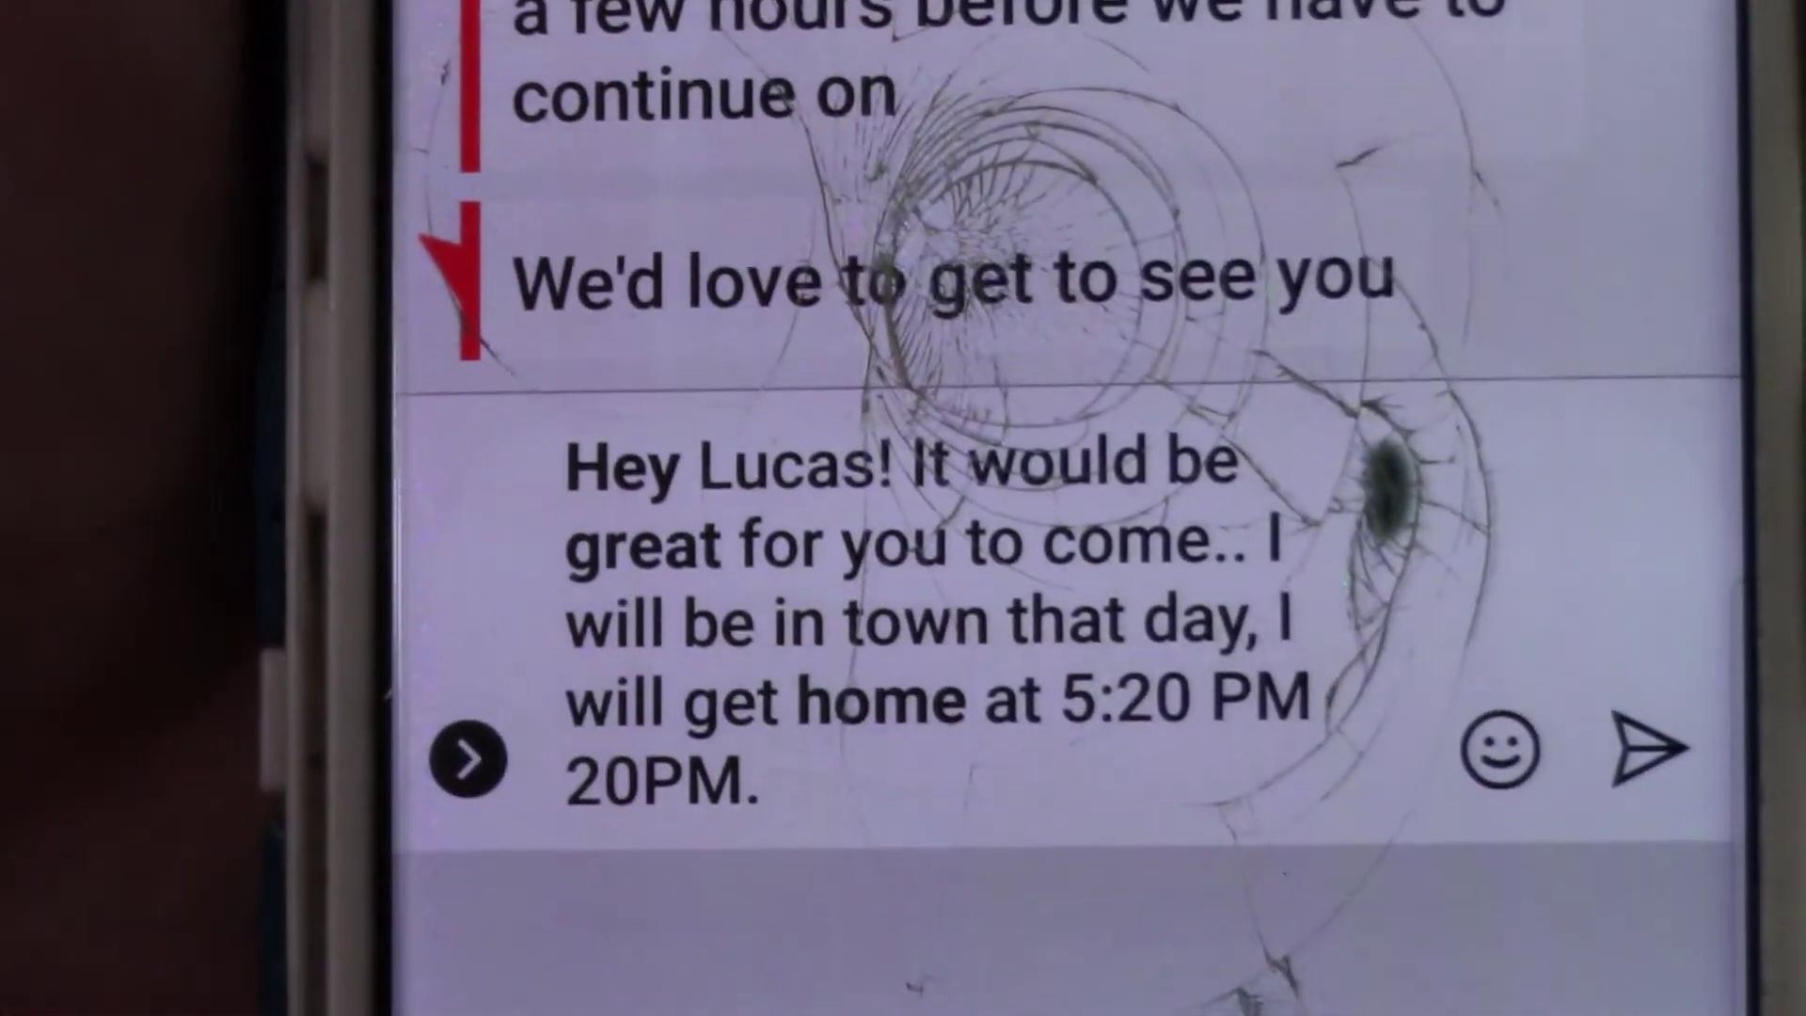
scroll("down", 3)
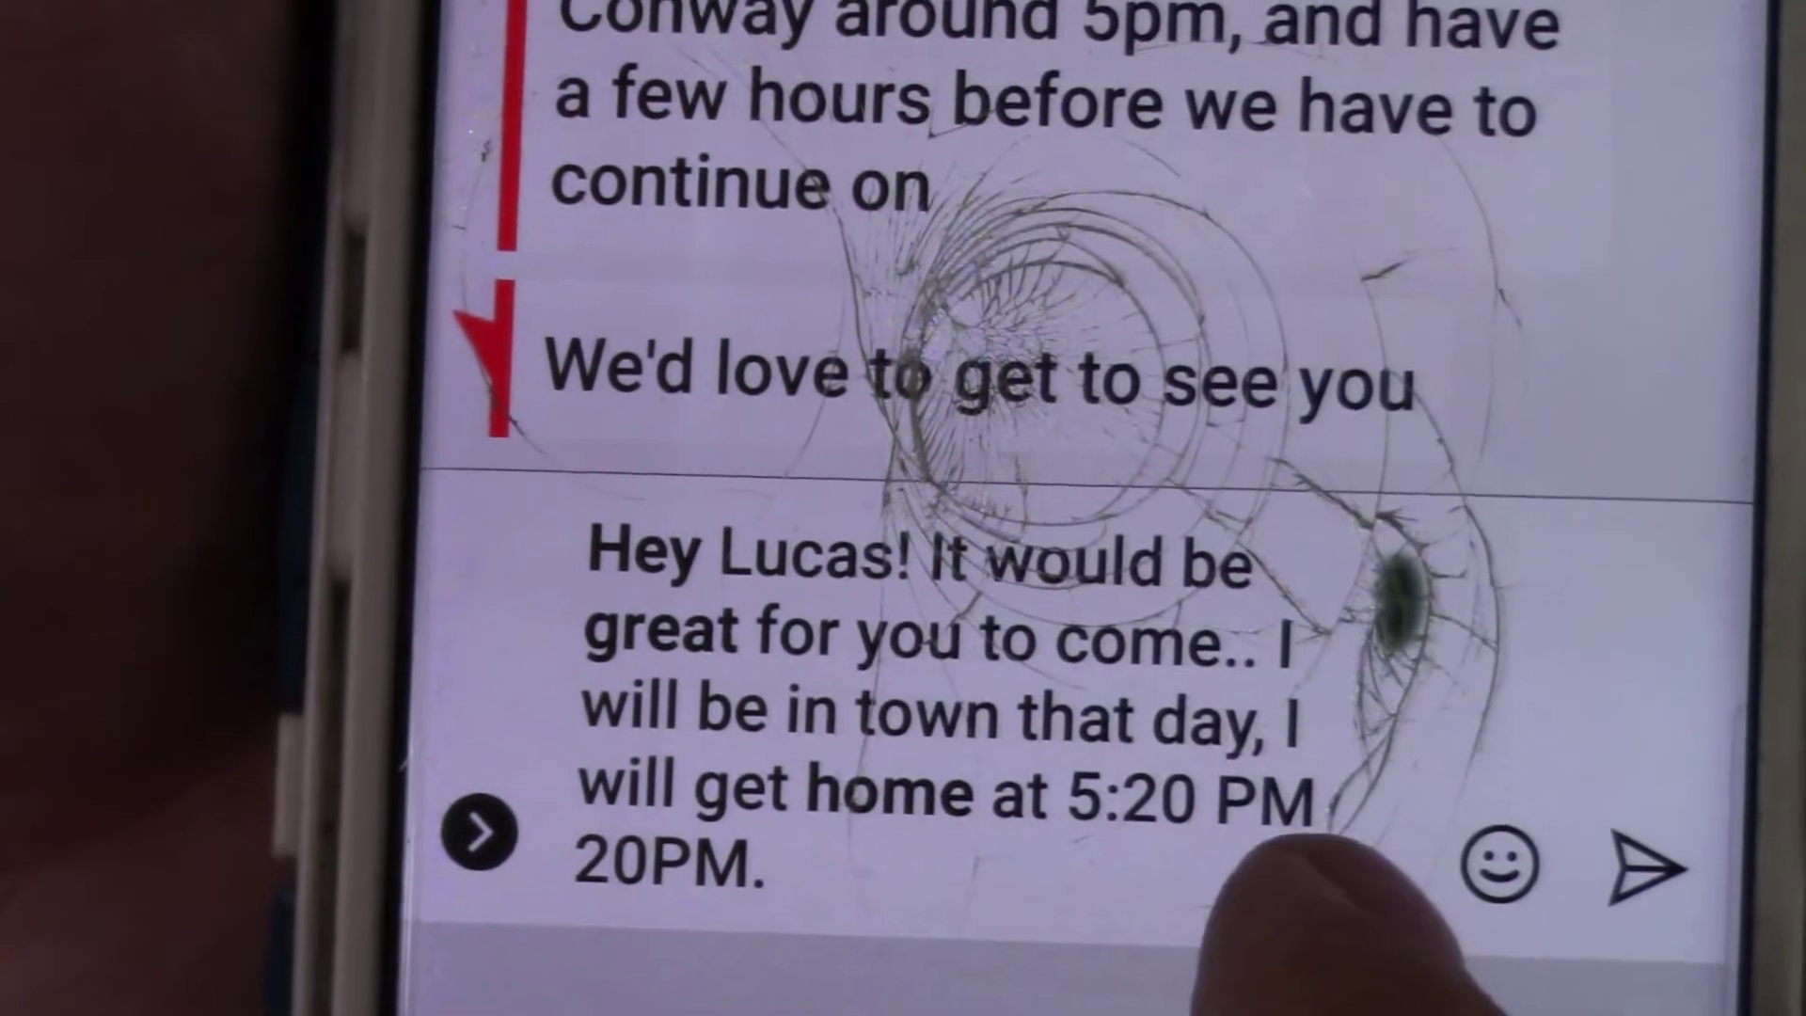